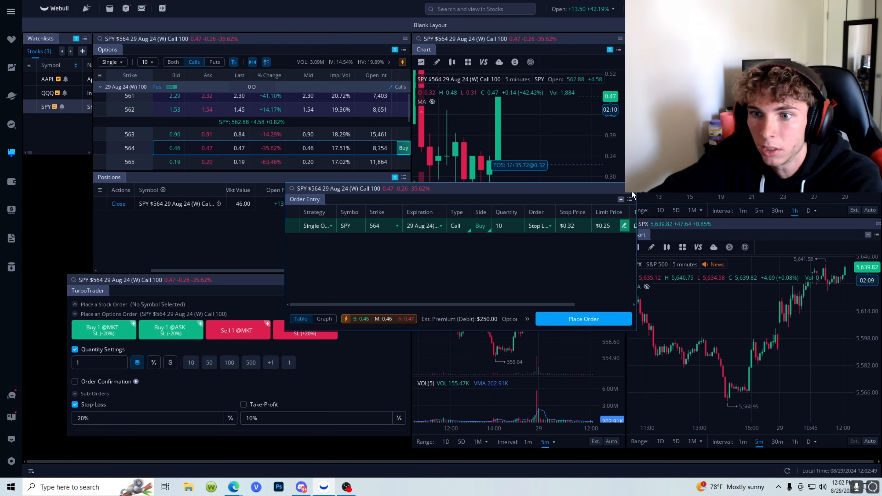
# Step: Discard the unplaced order ticket for buying 10 SPY 564 calls
pyautogui.click(621, 199)
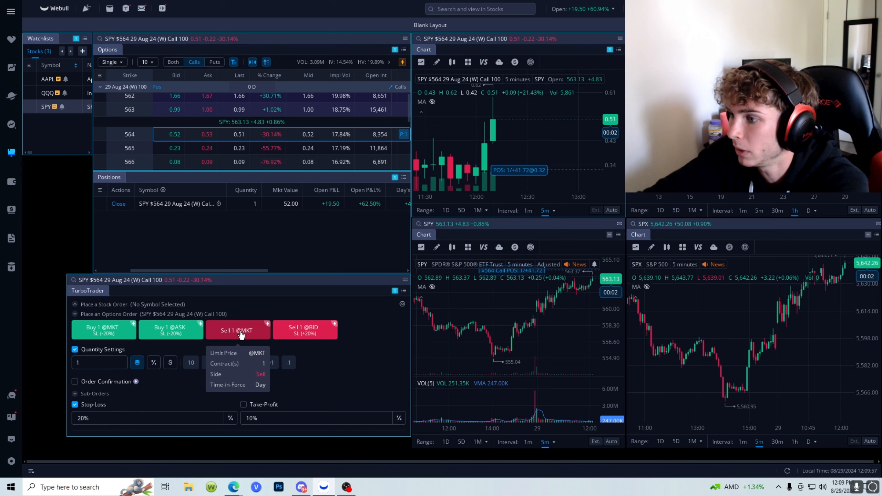
pyautogui.click(238, 330)
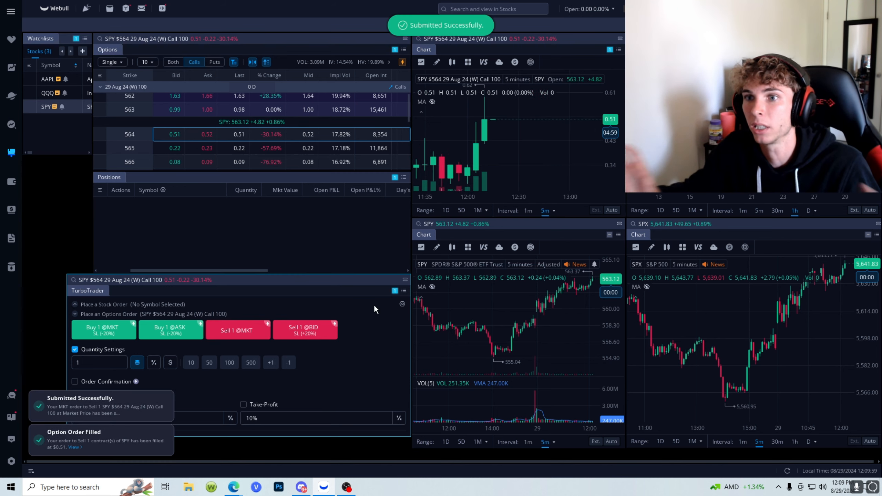